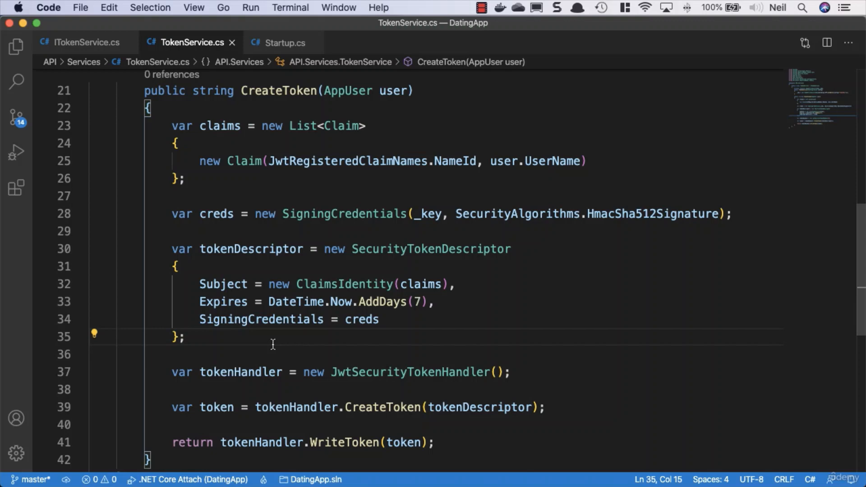
{"action": "mouse_move", "coordinate": [239, 244]}
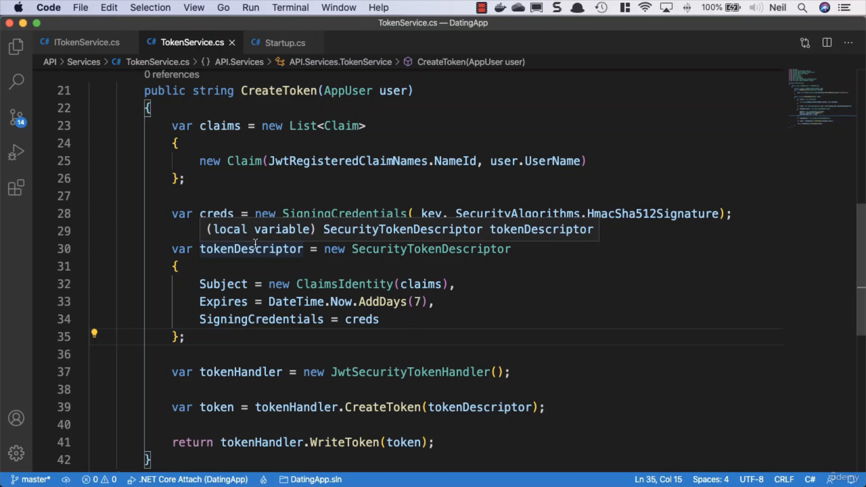
- Leave TokenService.cs and quick-open AccountController.cs by searching 'accou'
{"action": "type", "text": "accou"}
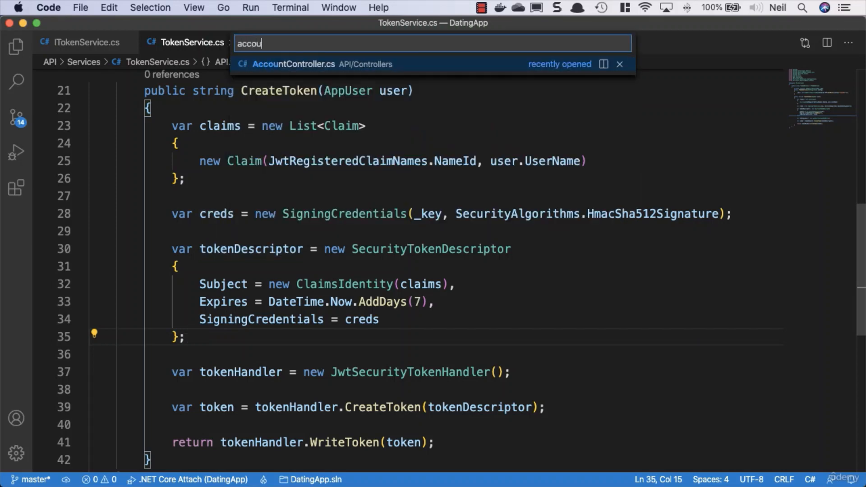
{"action": "left_click", "coordinate": [293, 64]}
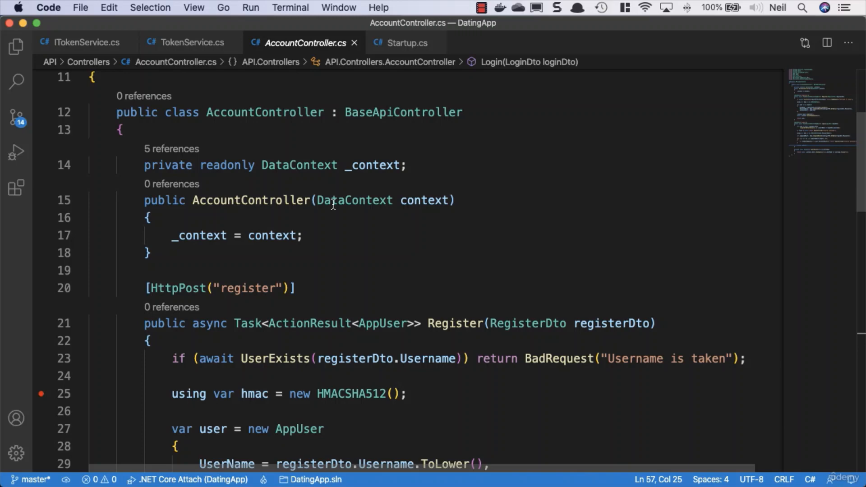
{"action": "mouse_move", "coordinate": [347, 227]}
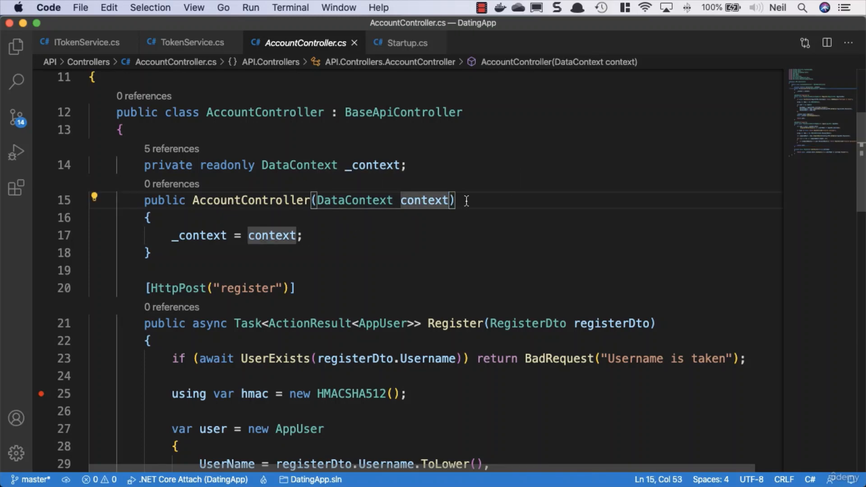
- Add an ITokenService tokenService constructor parameter and initialize a _tokenService field from it
{"action": "type", "text": ", IToke"}
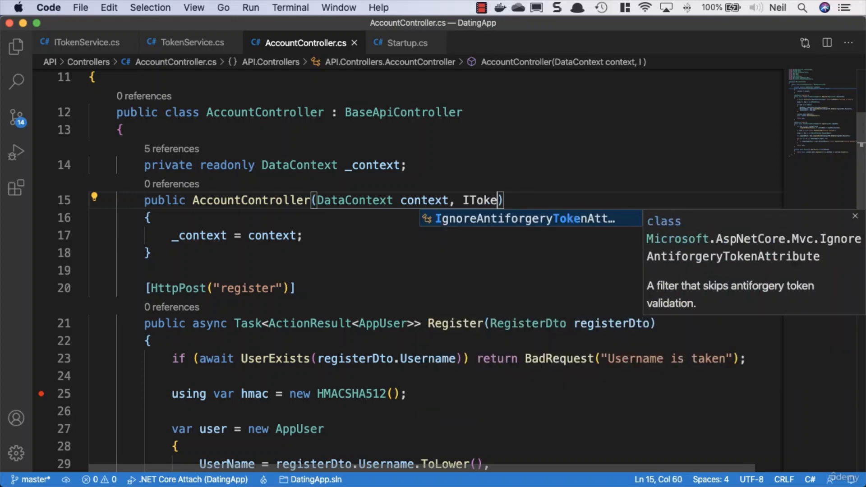
{"action": "type", "text": "nService"}
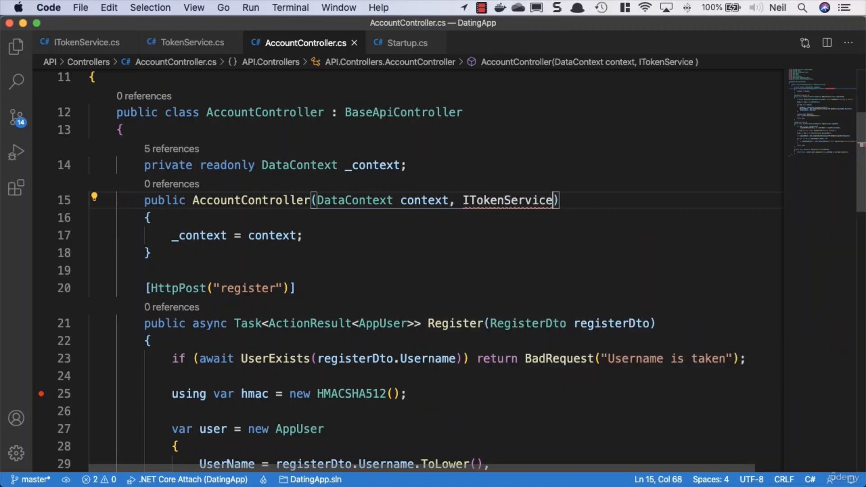
{"action": "type", "text": "tokenService"}
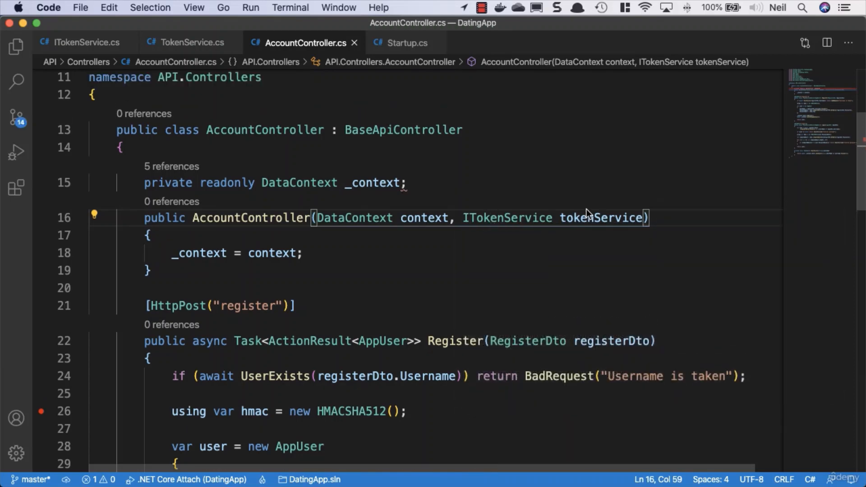
{"action": "left_click", "coordinate": [602, 217]}
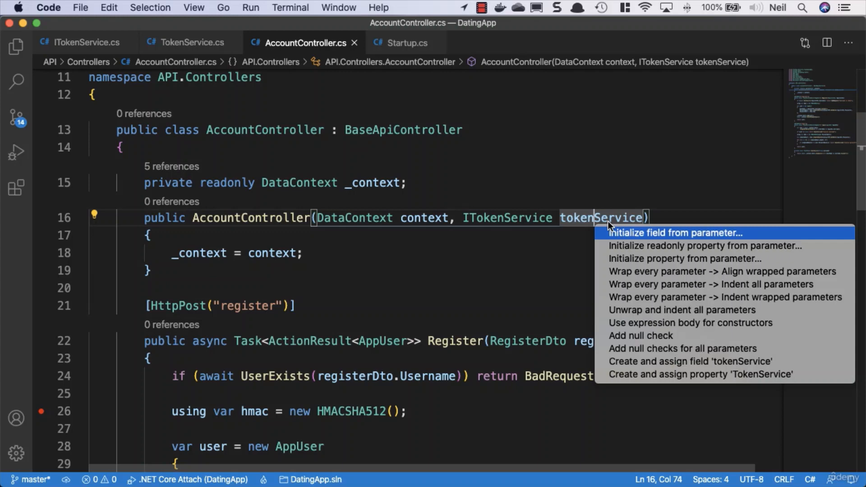
{"action": "left_click", "coordinate": [683, 362]}
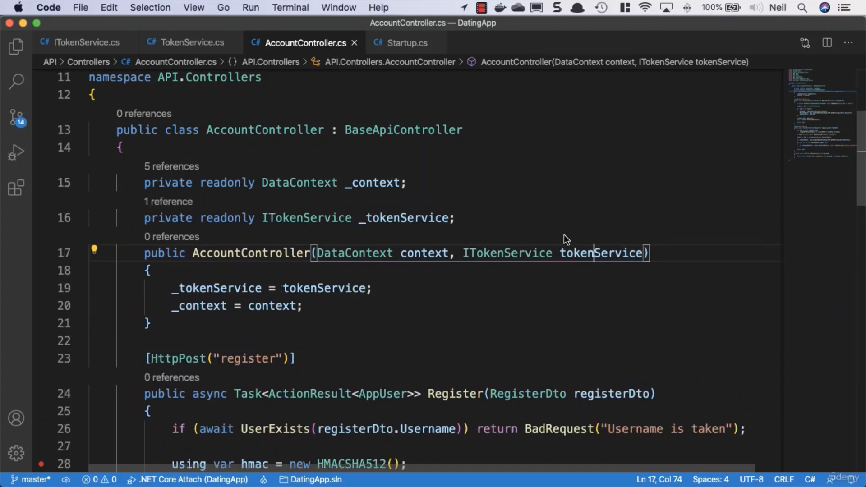
{"action": "scroll", "scroll_direction": "down", "scroll_amount": 3}
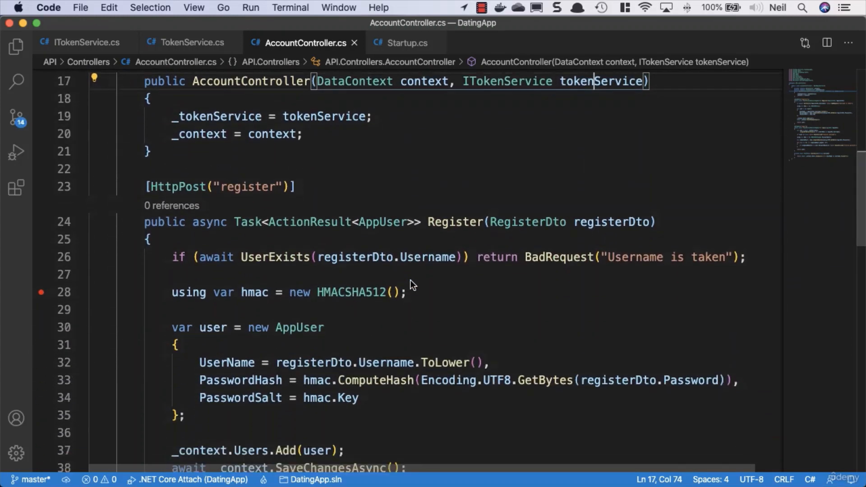
{"action": "scroll", "scroll_direction": "down", "scroll_amount": 3}
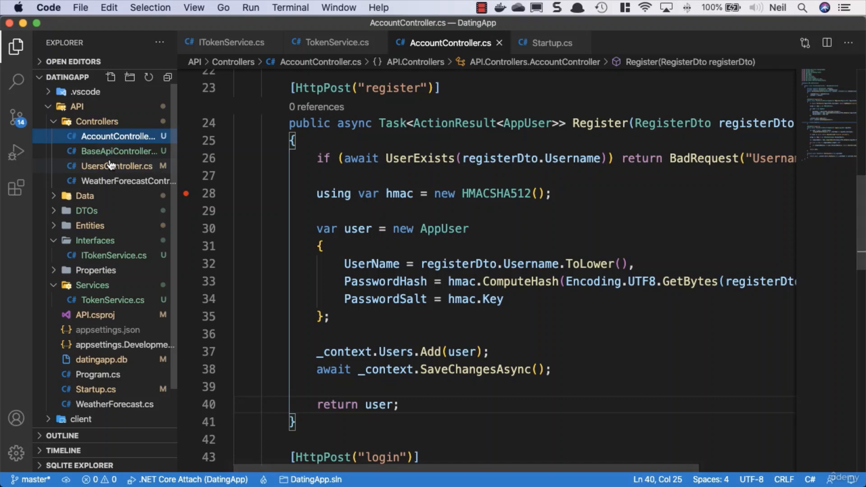
- Create UserDto.cs in DTOs with public string Username and Token properties
{"action": "right_click", "coordinate": [87, 211]}
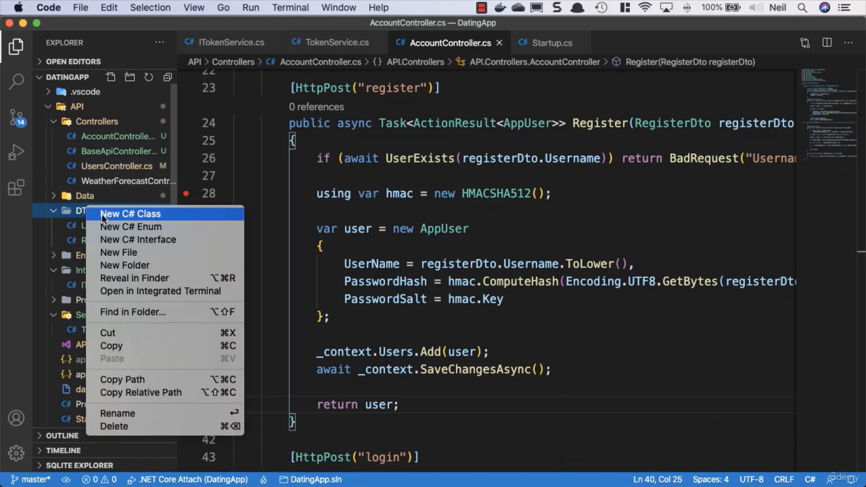
{"action": "left_click", "coordinate": [130, 213]}
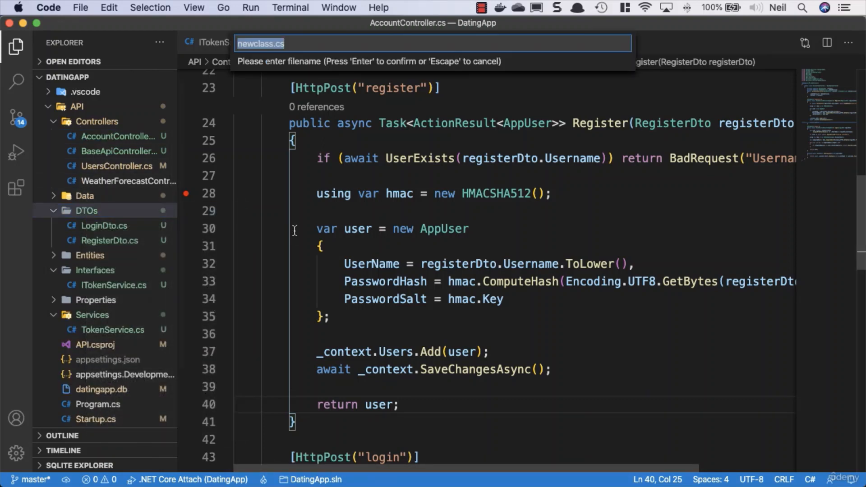
{"action": "type", "text": "UserDt"}
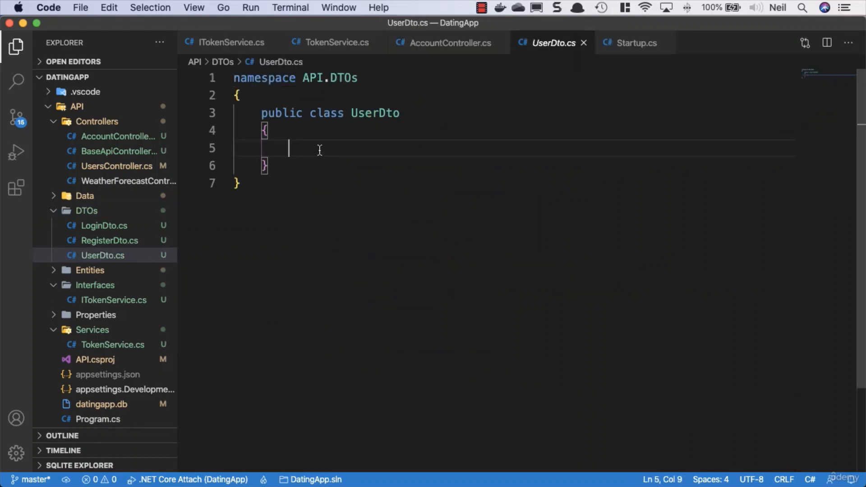
{"action": "type", "text": "p"}
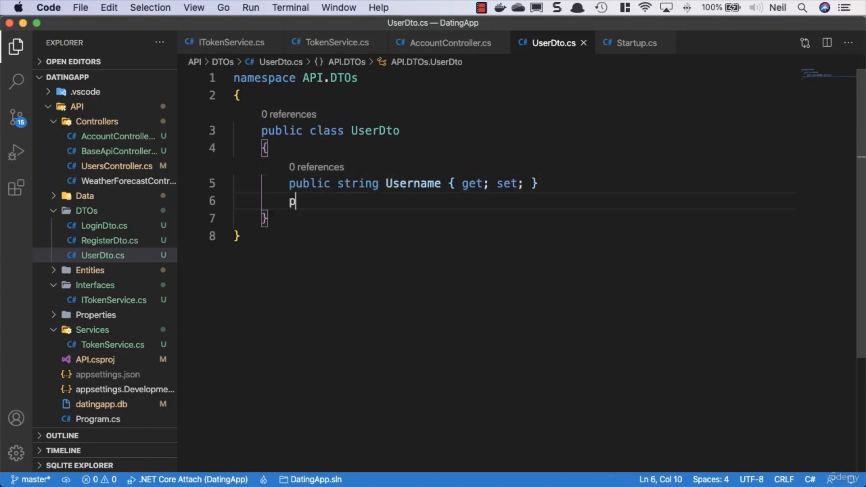
{"action": "type", "text": "public string T { get; set; }"}
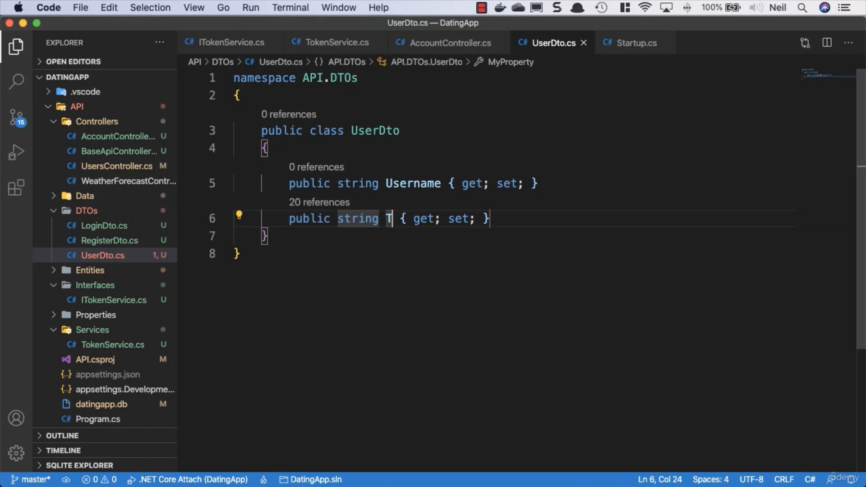
{"action": "type", "text": "oken"}
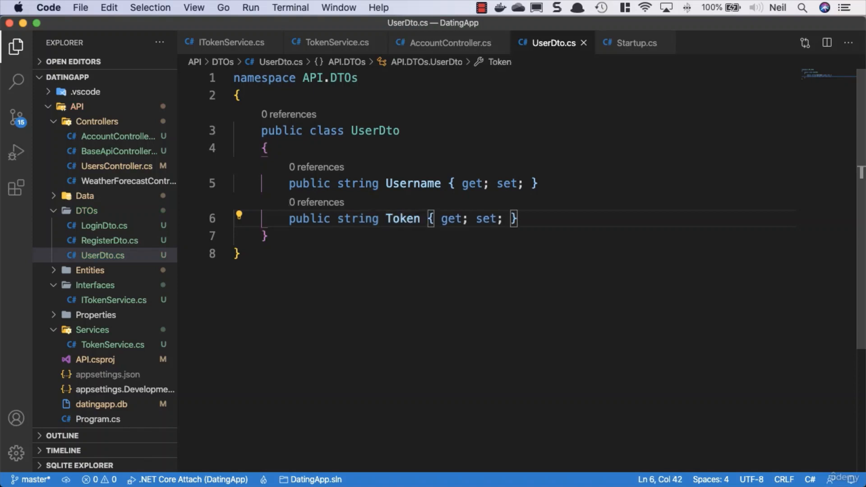
{"action": "left_click_drag", "start_coordinate": [261, 131], "coordinate": [385, 219]}
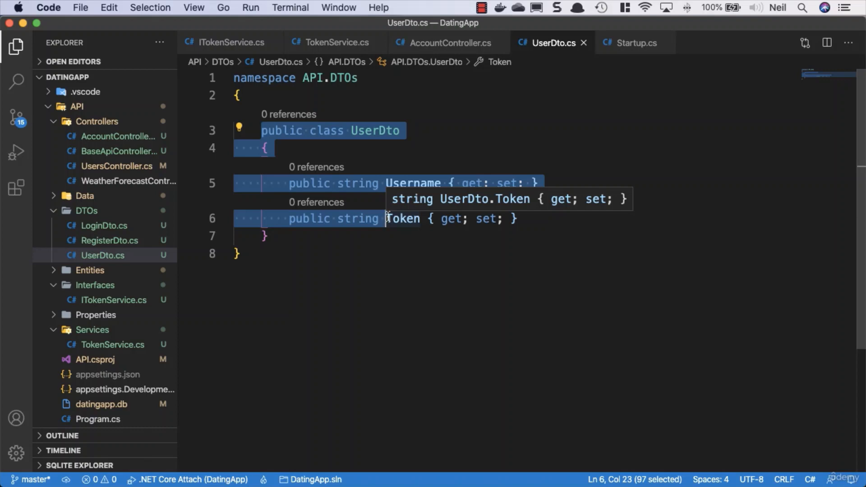
{"action": "mouse_move", "coordinate": [442, 59]}
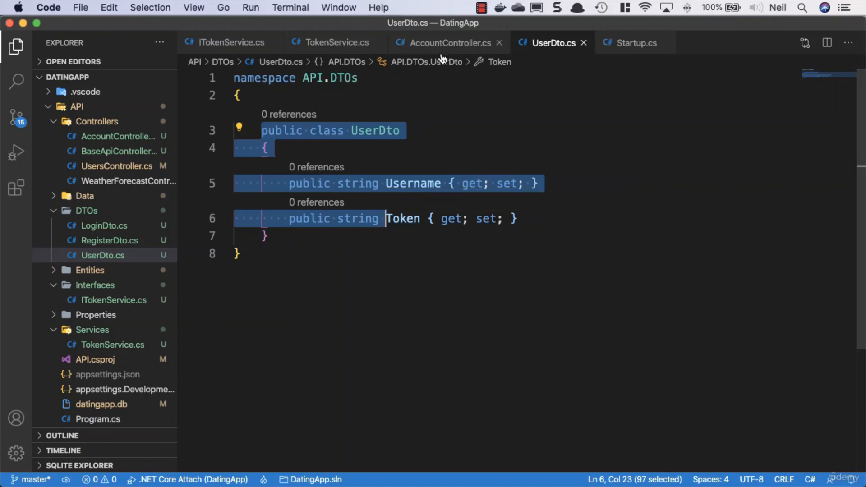
- Change the Register action's return type from AppUser to UserDto
{"action": "left_click", "coordinate": [448, 43]}
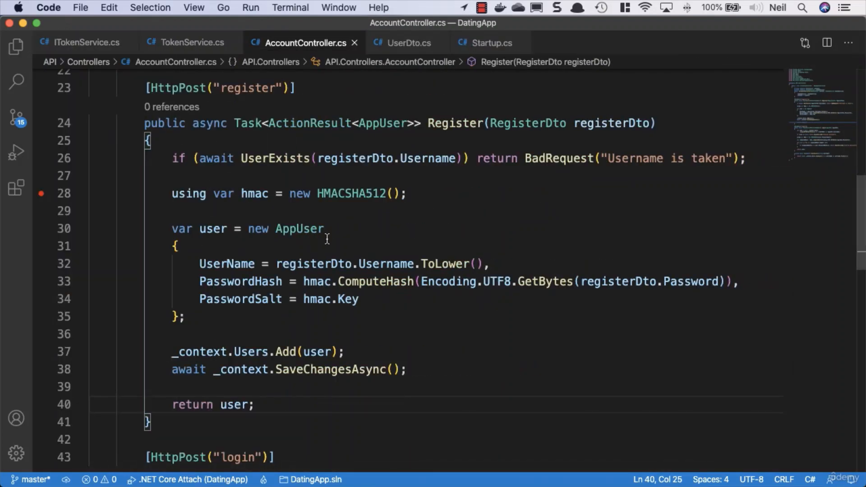
{"action": "scroll", "scroll_direction": "down", "scroll_amount": 3}
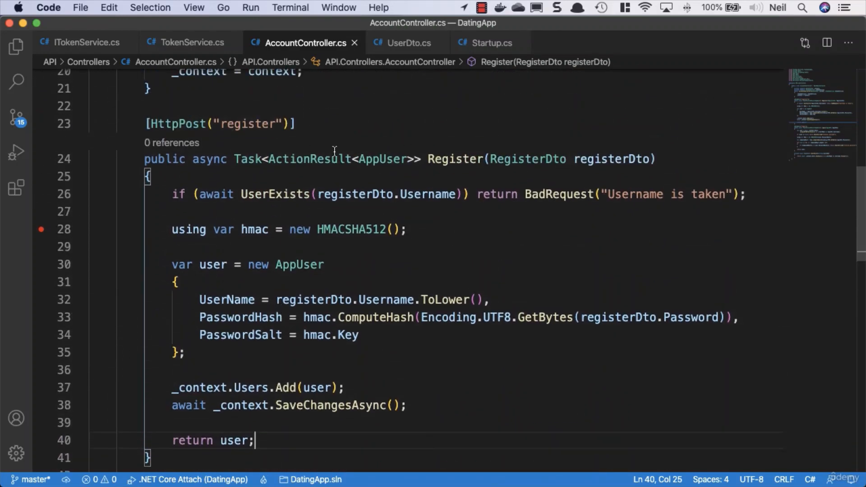
{"action": "double_click", "coordinate": [382, 159]}
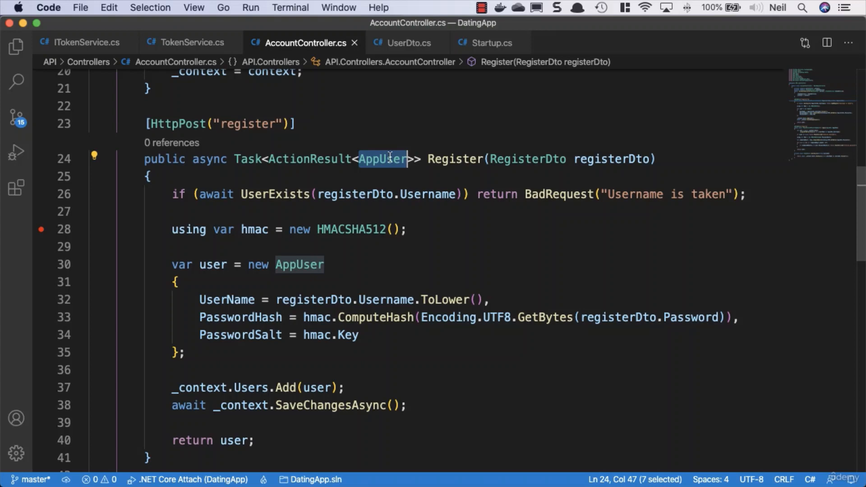
{"action": "type", "text": "User"}
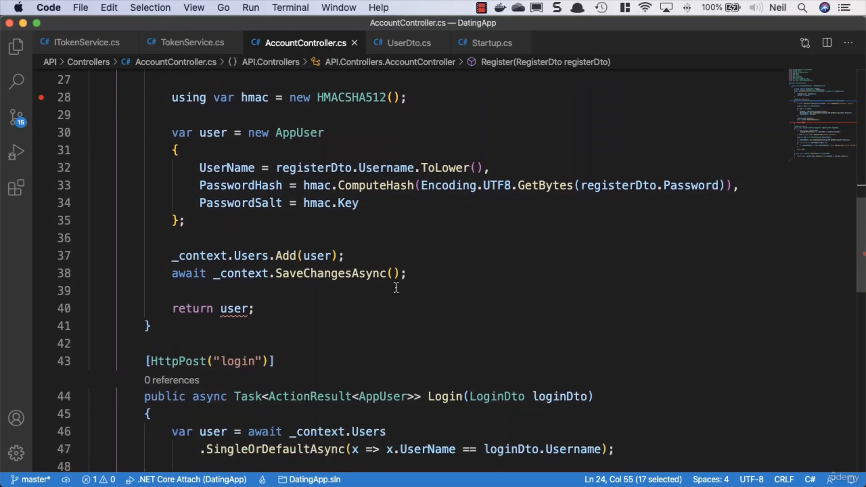
{"action": "mouse_move", "coordinate": [238, 318]}
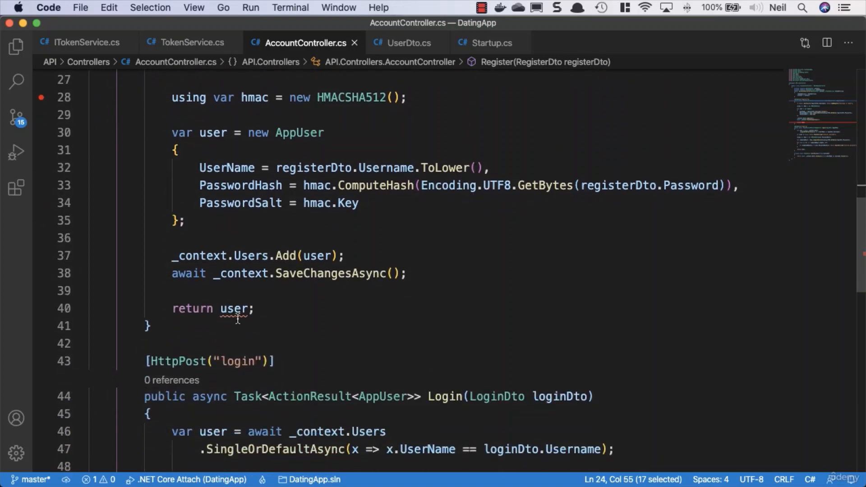
- Return new UserDto with Username = user.UserName and Token = _tokenService.CreateToken(user)
{"action": "scroll", "scroll_direction": "down", "scroll_amount": 3}
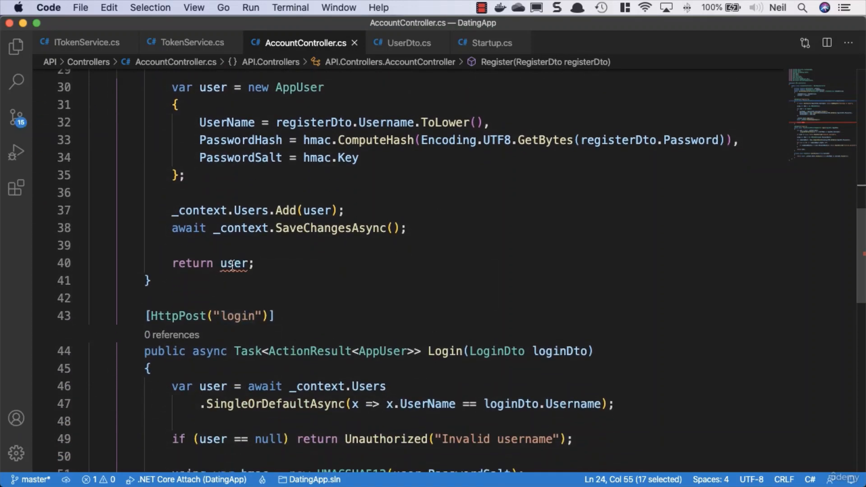
{"action": "mouse_move", "coordinate": [234, 263]}
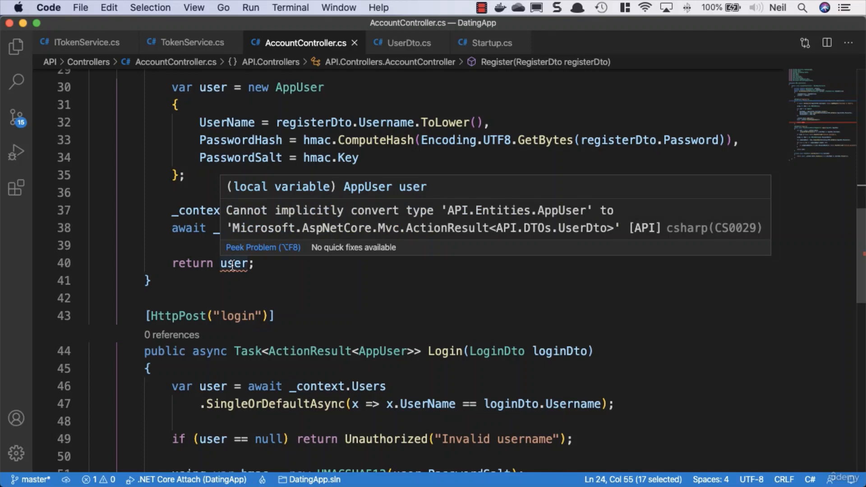
{"action": "left_click", "coordinate": [256, 273]}
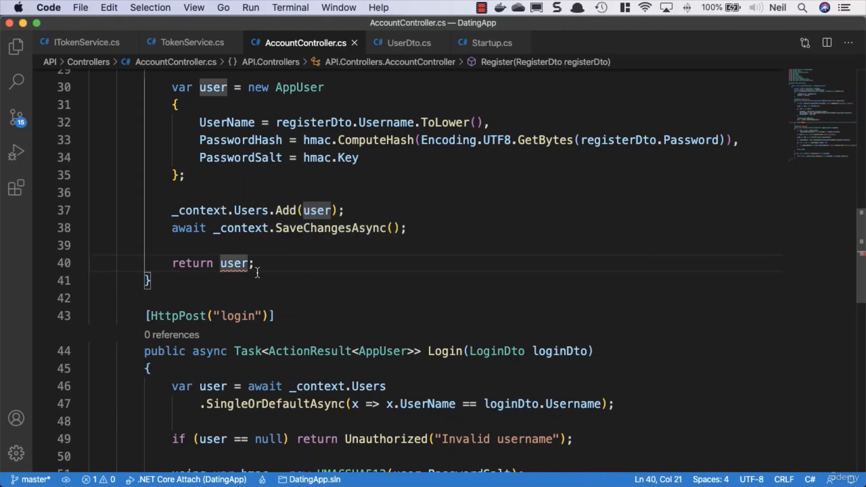
{"action": "mouse_move", "coordinate": [234, 263]}
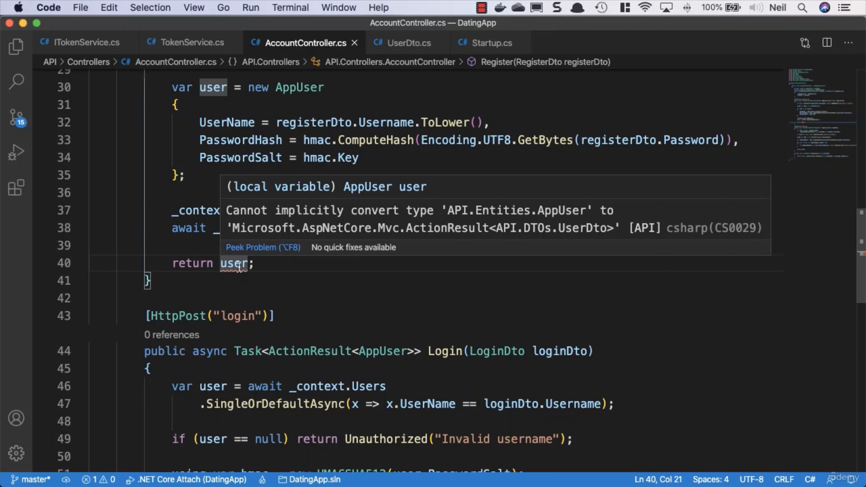
{"action": "type", "text": "new"}
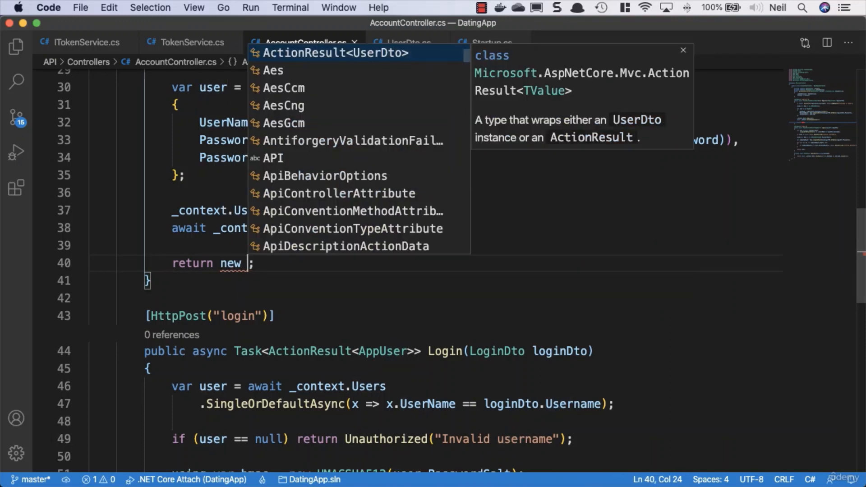
{"action": "type", "text": "UserDto"}
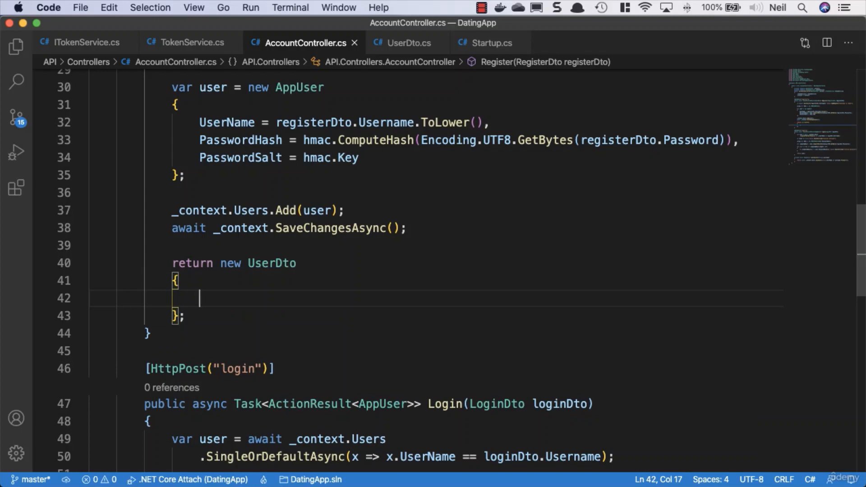
{"action": "type", "text": "Use"}
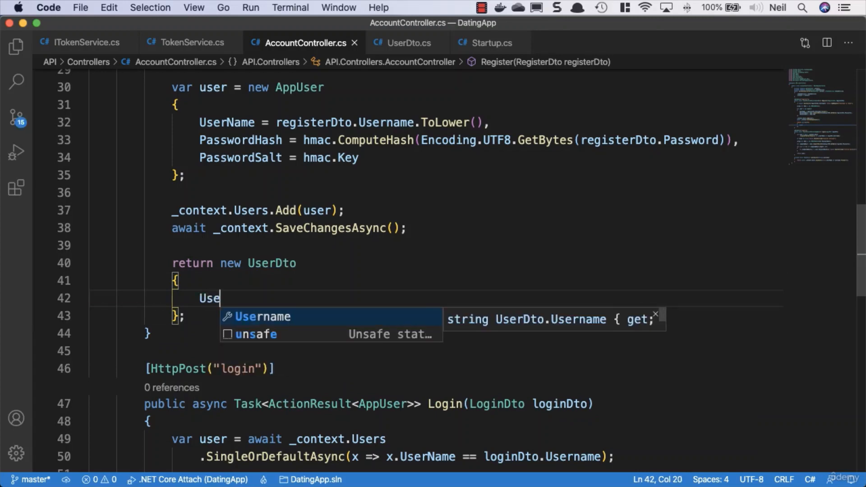
{"action": "type", "text": "rname = use"}
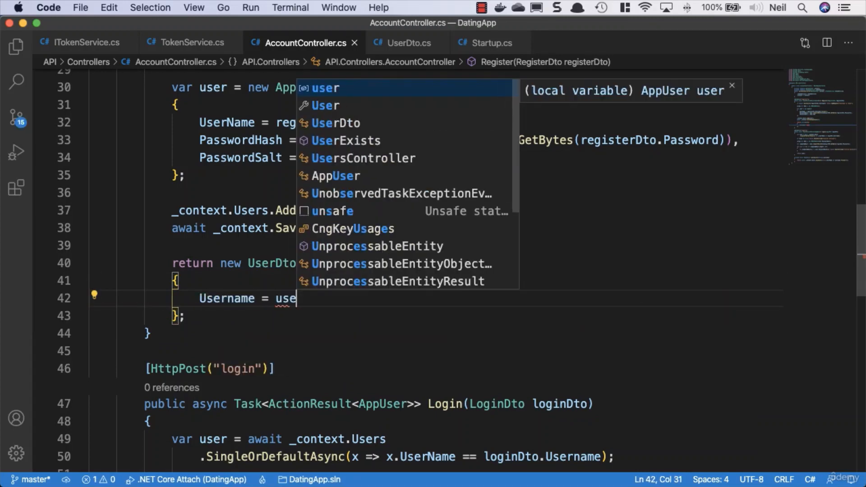
{"action": "type", "text": "r.UserName,"}
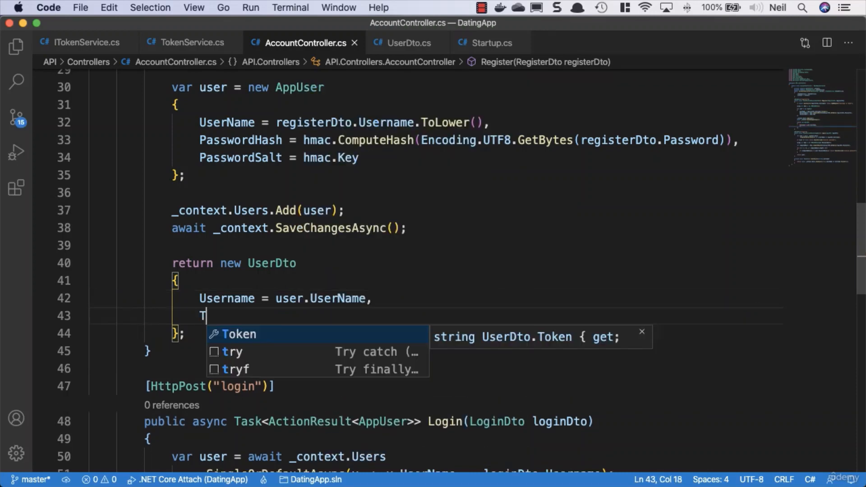
{"action": "type", "text": "oken ="}
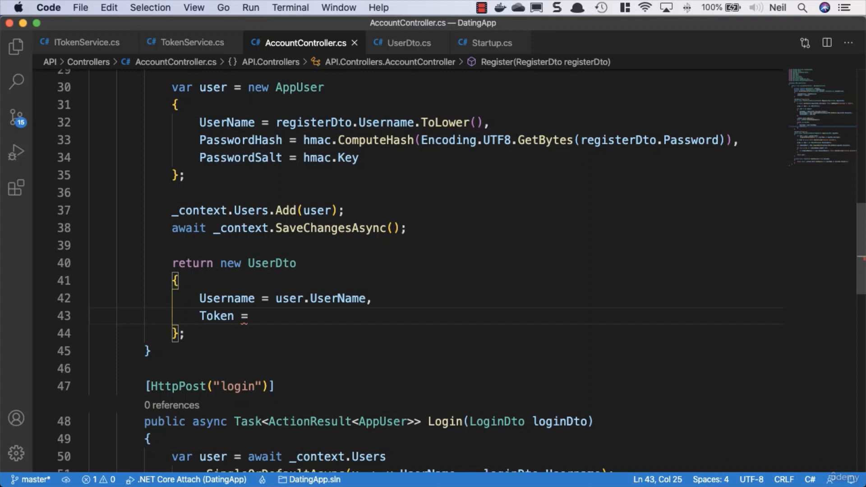
{"action": "type", "text": "_"}
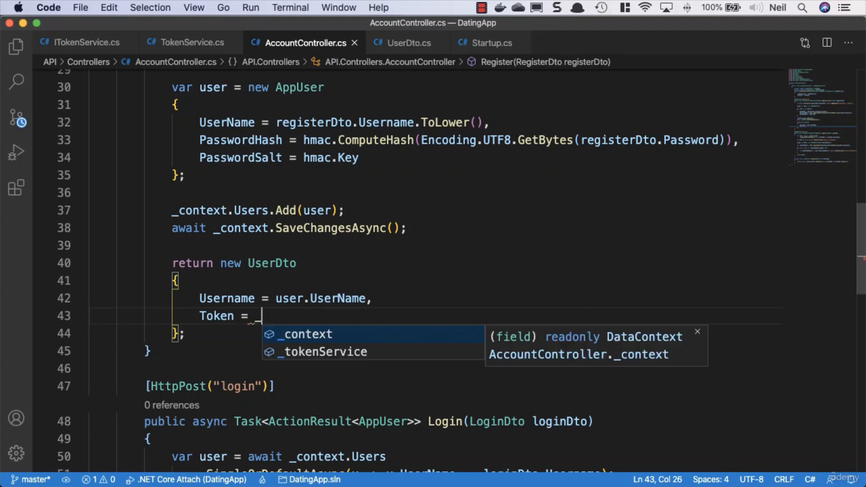
{"action": "type", "text": "_tokenService.C"}
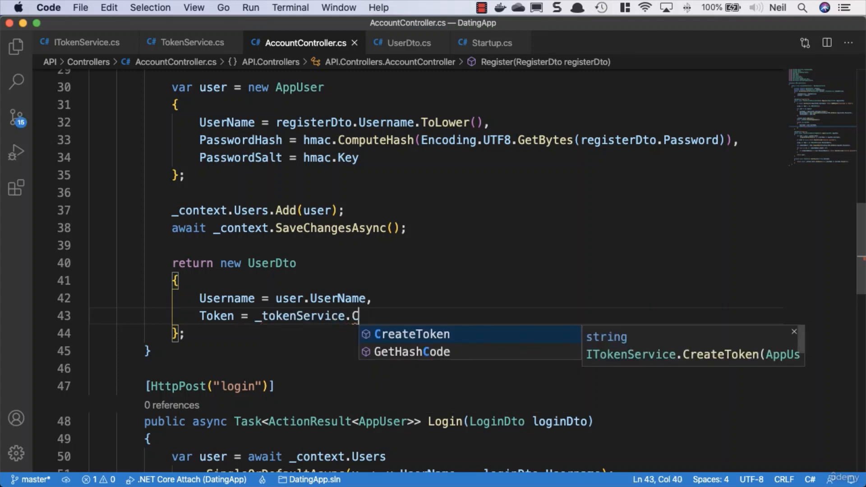
{"action": "type", "text": "reateToken(user"}
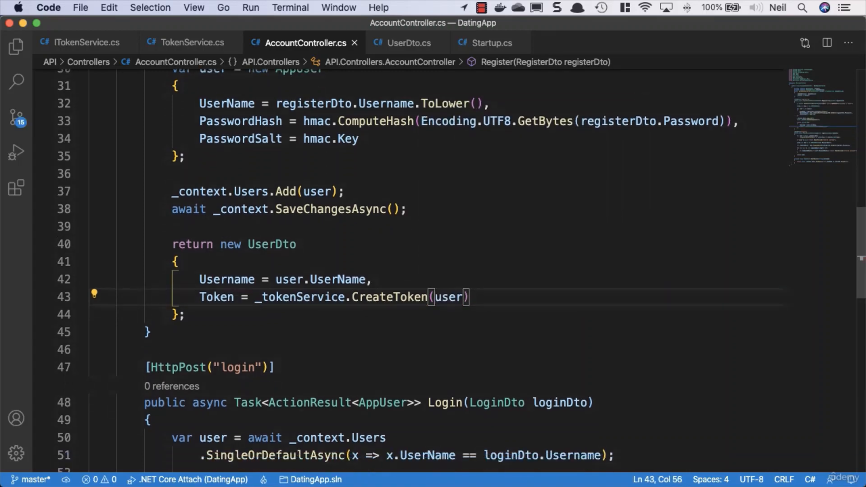
{"action": "scroll", "scroll_direction": "down", "scroll_amount": 3}
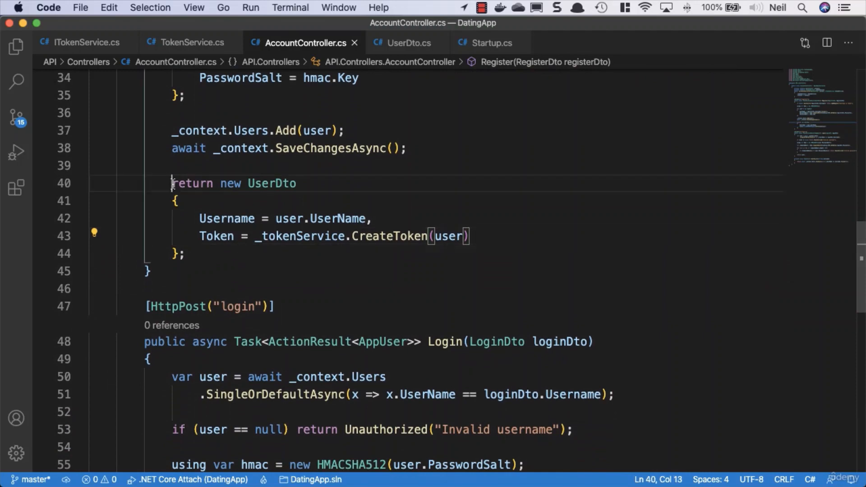
{"action": "left_click_drag", "start_coordinate": [172, 184], "coordinate": [187, 253]}
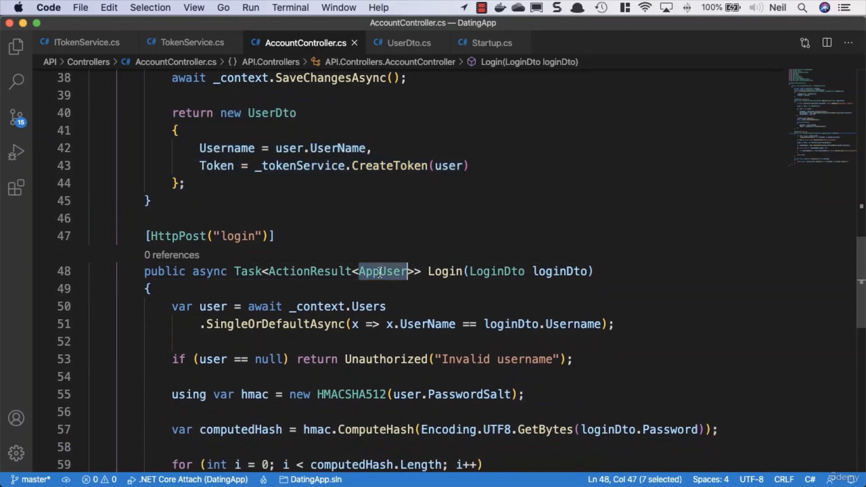
- Make Login return a UserDto block with Username and a CreateToken(user) token
{"action": "type", "text": "UserDto"}
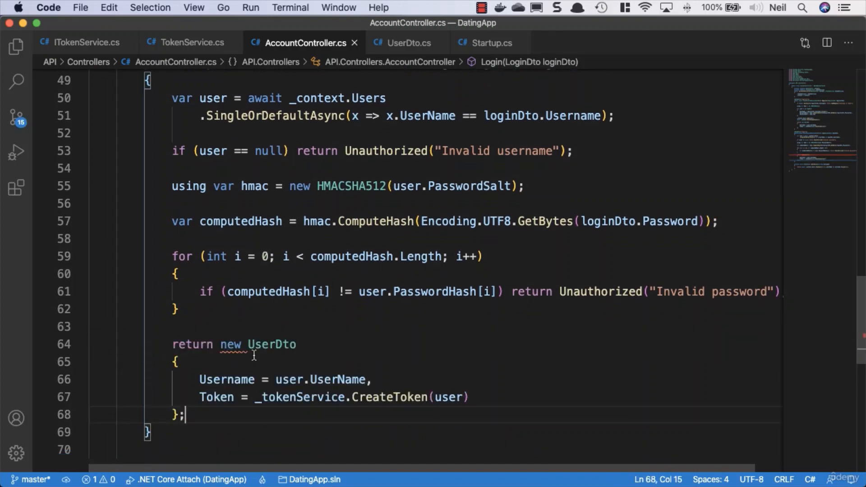
{"action": "scroll", "scroll_direction": "down", "scroll_amount": 3}
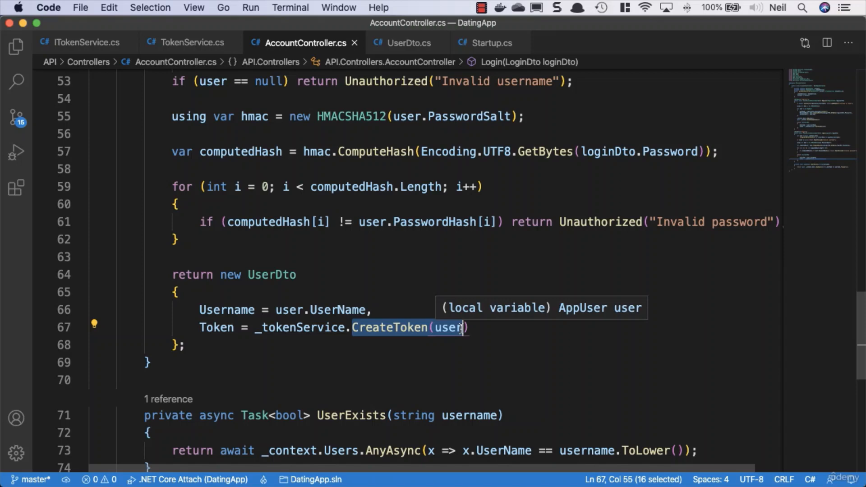
{"action": "left_click", "coordinate": [192, 43]}
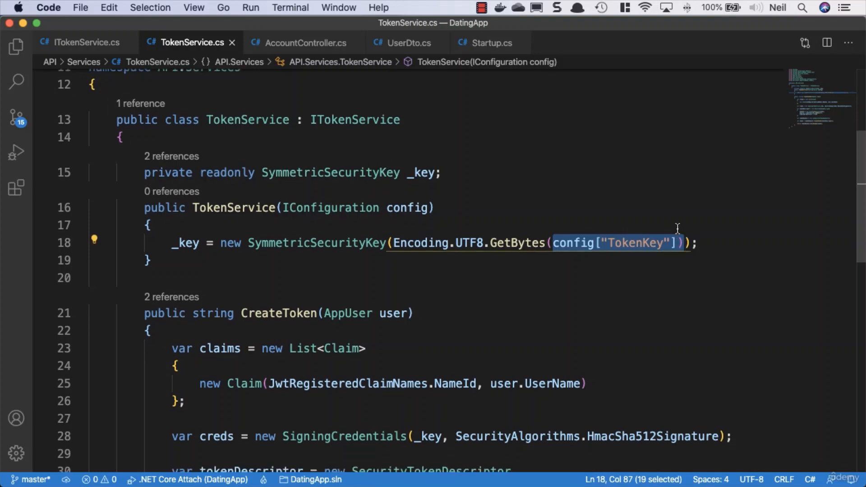
{"action": "left_click", "coordinate": [15, 47]}
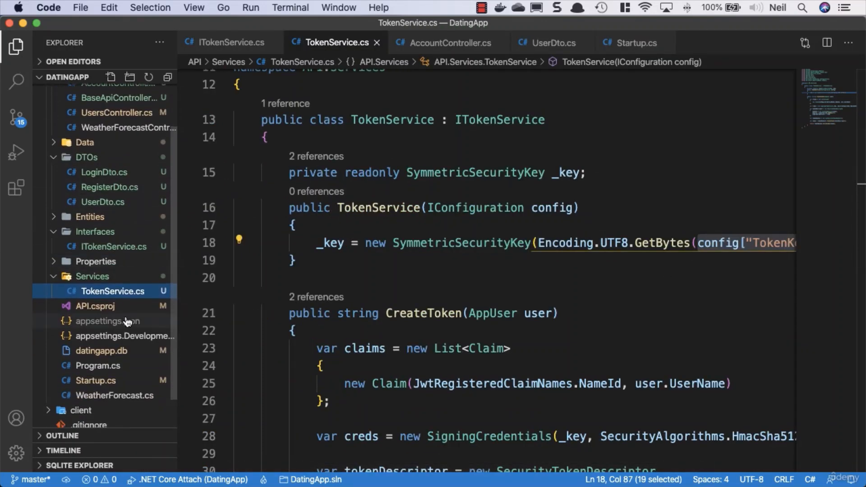
{"action": "left_click", "coordinate": [108, 336]}
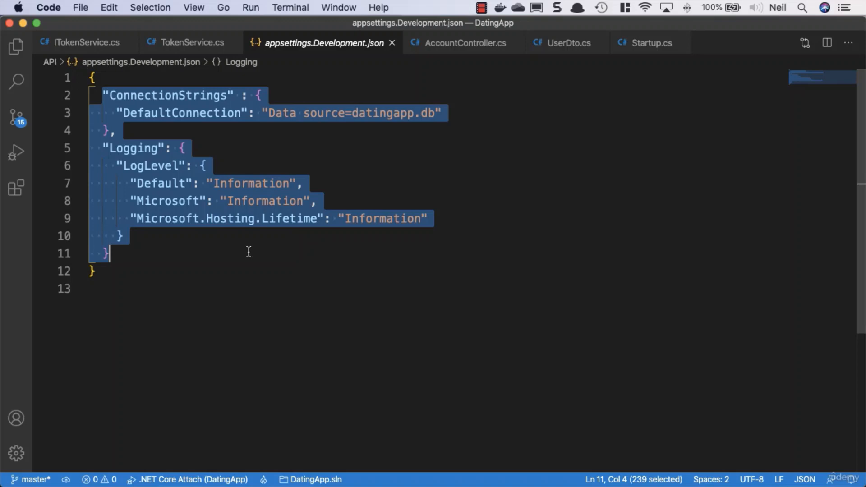
{"action": "mouse_move", "coordinate": [151, 128]}
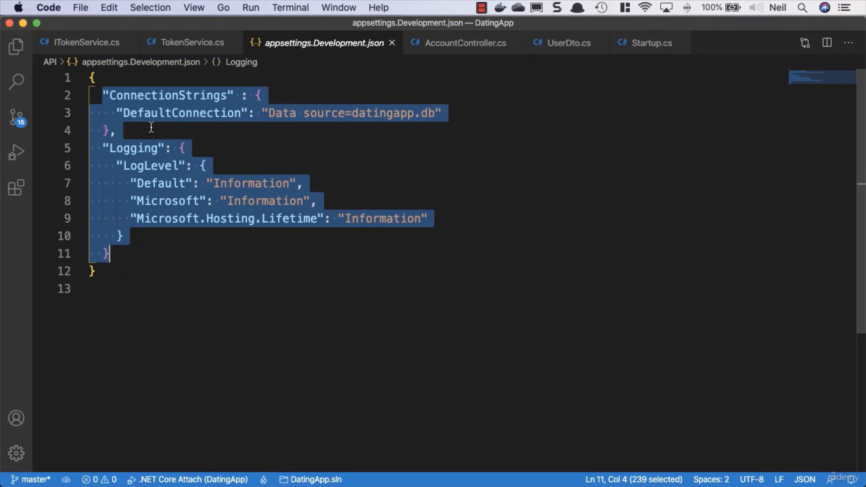
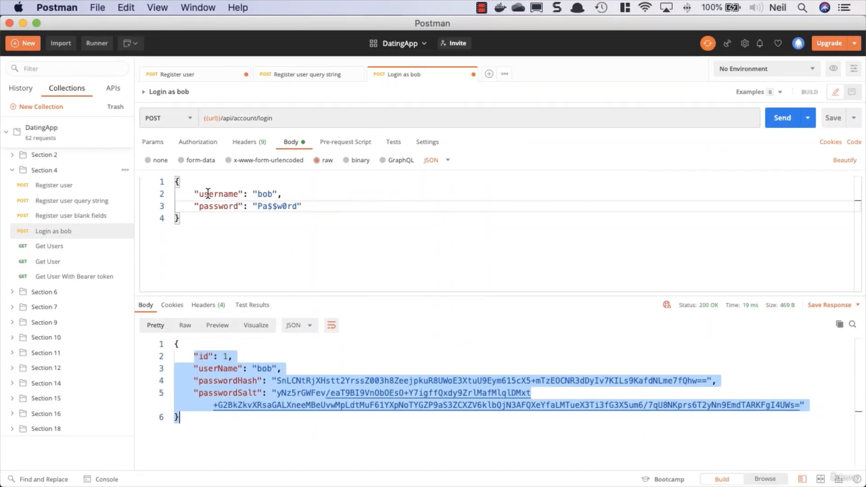
- Send the 'Login as bob' request and inspect the returned username and token
{"action": "left_click", "coordinate": [782, 117]}
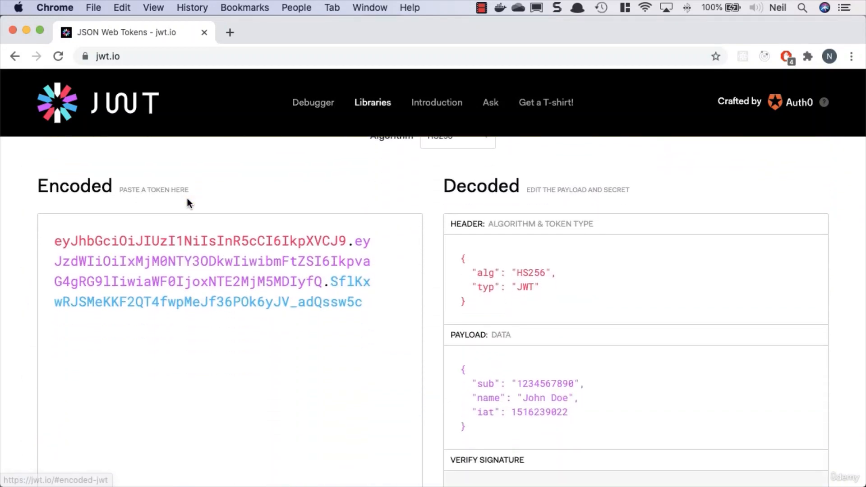
- Paste bob's token into jwt.io and review the HS512 header, claims and invalid signature
{"action": "scroll", "scroll_direction": "down", "scroll_amount": 3}
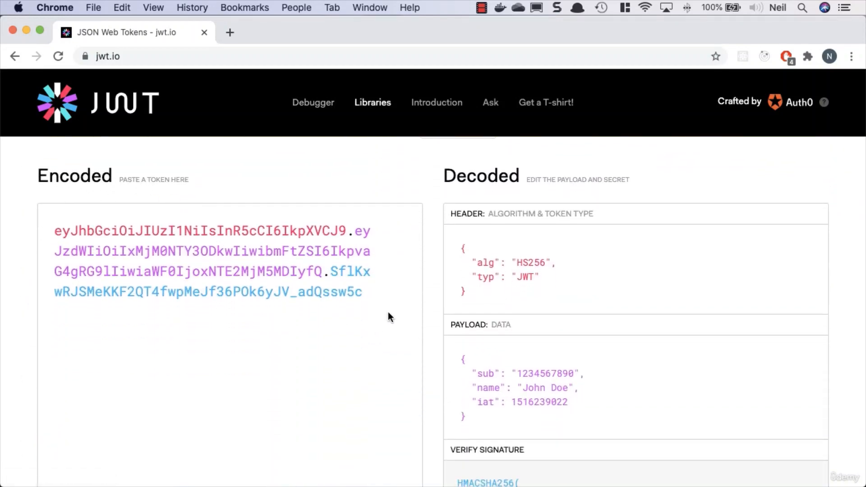
{"action": "left_click_drag", "start_coordinate": [54, 231], "coordinate": [362, 292]}
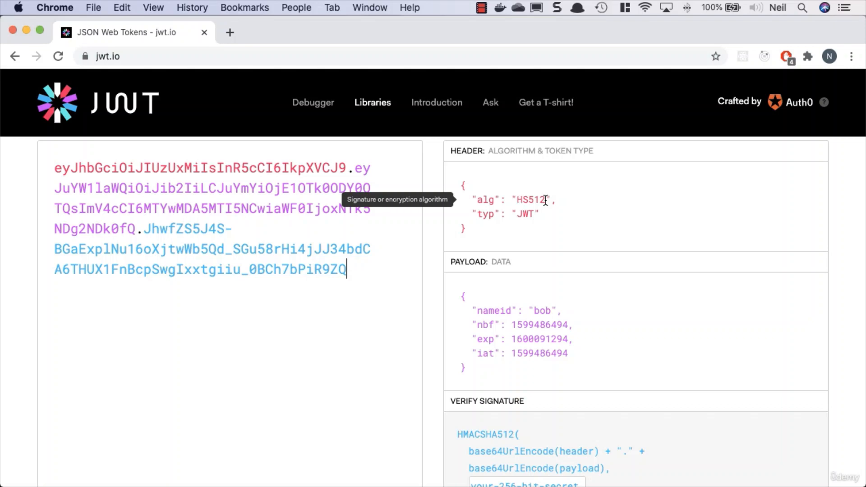
{"action": "mouse_move", "coordinate": [527, 213]}
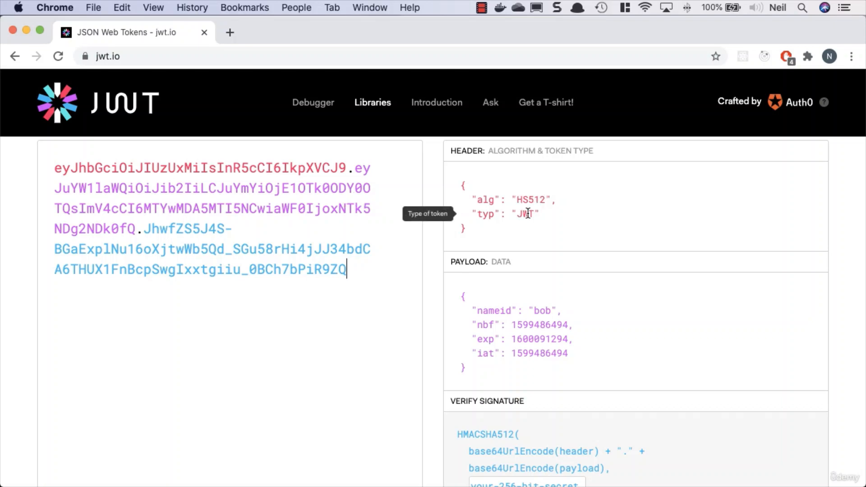
{"action": "scroll", "scroll_direction": "down", "scroll_amount": 3}
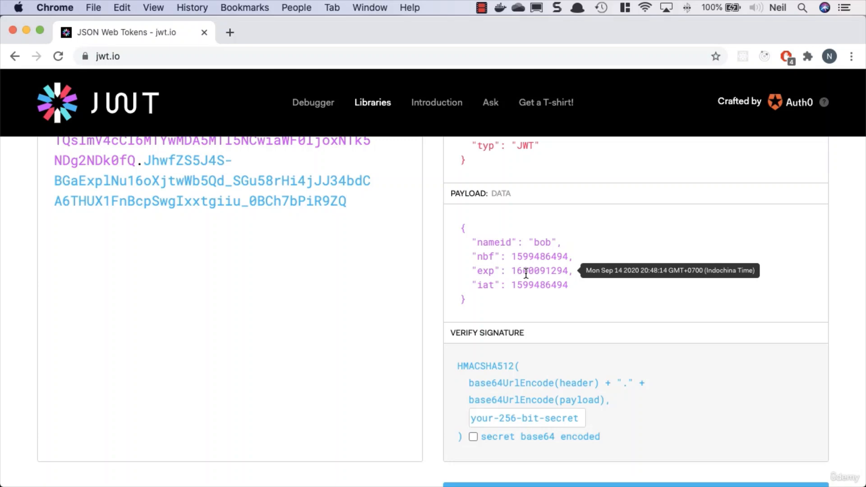
{"action": "scroll", "scroll_direction": "down", "scroll_amount": 3}
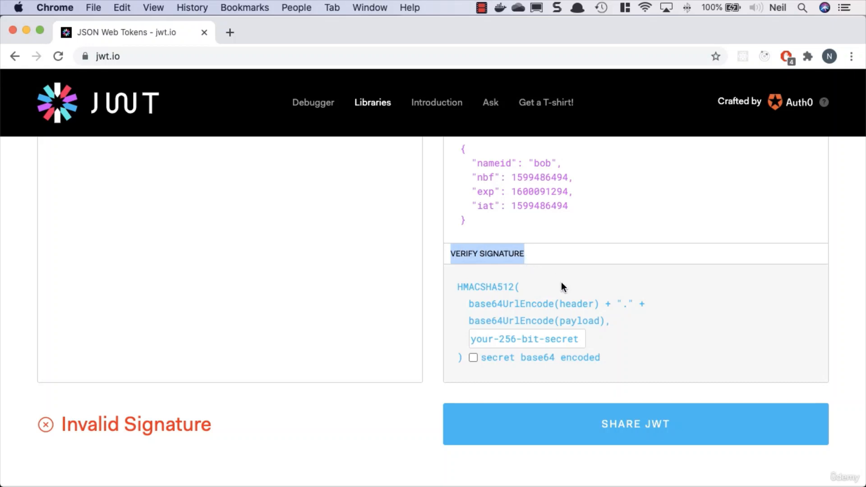
{"action": "mouse_move", "coordinate": [566, 288]}
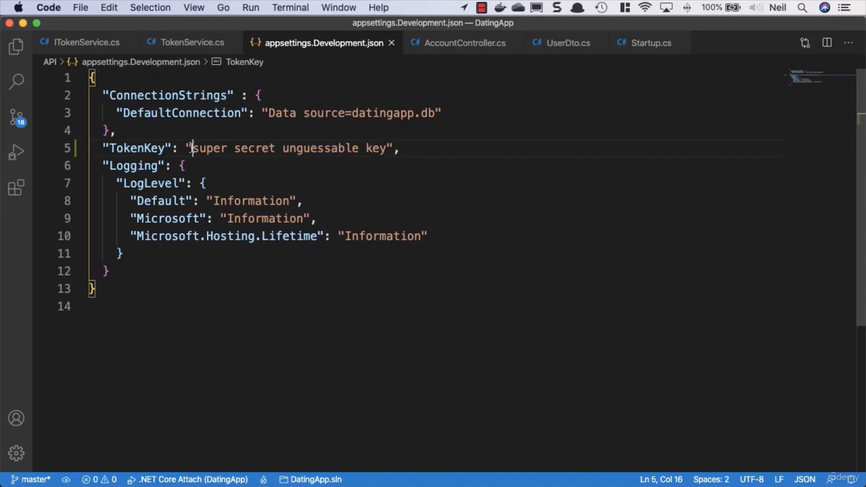
{"action": "left_click_drag", "start_coordinate": [190, 148], "coordinate": [387, 148]}
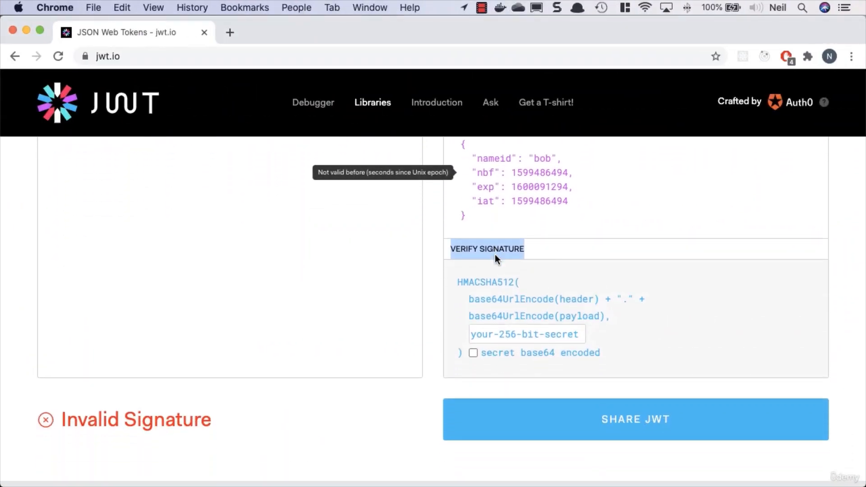
- Enter 'sdsdsd' as the jwt.io secret, see the signature verify, then return to the token
{"action": "scroll", "scroll_direction": "down", "scroll_amount": 3}
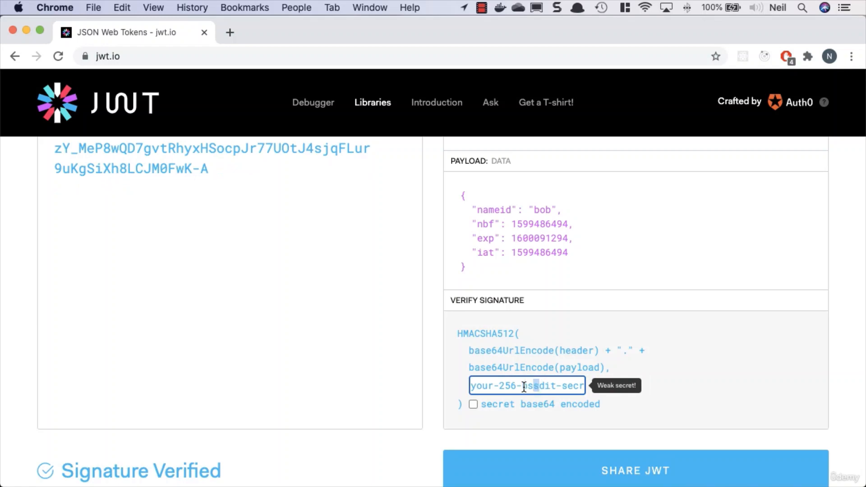
{"action": "type", "text": "sdsdsdsd"}
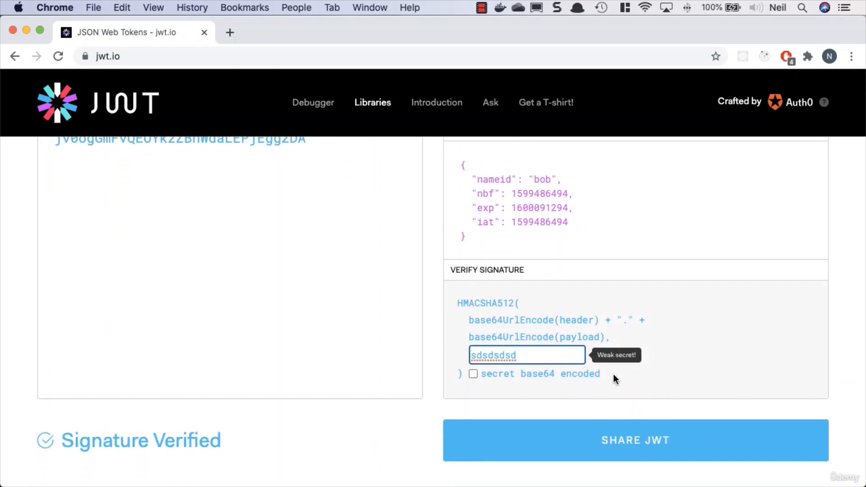
{"action": "scroll", "scroll_direction": "down", "scroll_amount": 3}
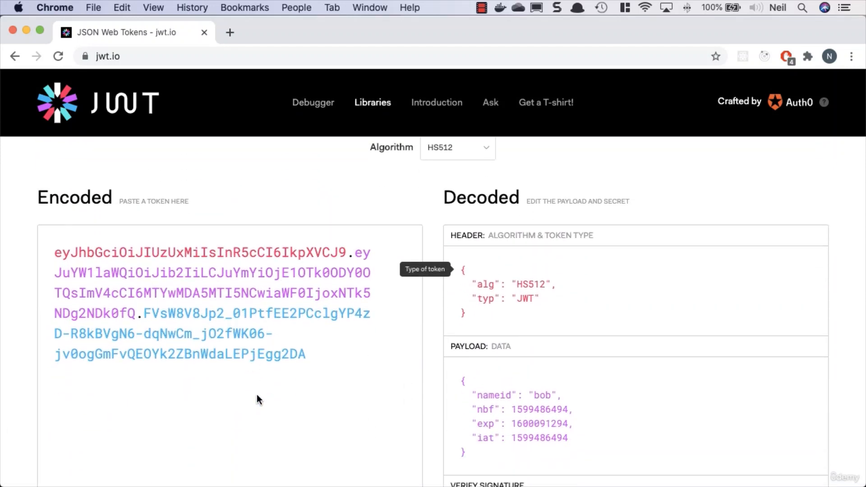
{"action": "scroll", "scroll_direction": "down", "scroll_amount": 3}
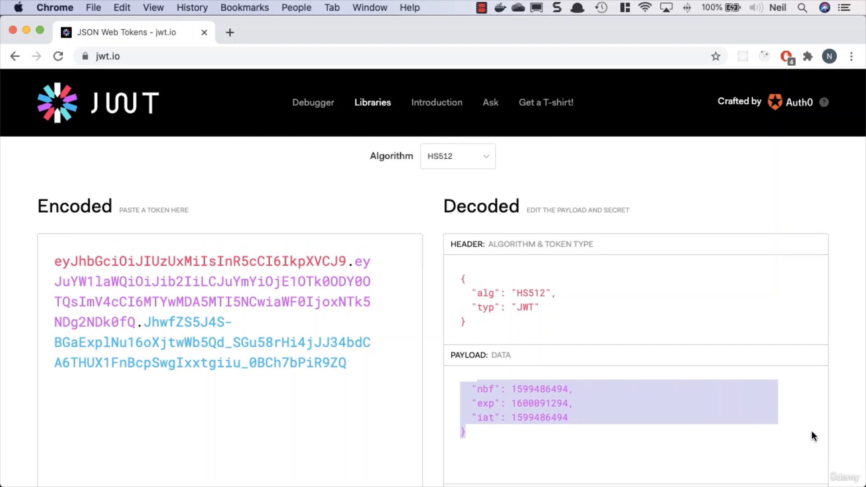
{"action": "left_click", "coordinate": [312, 102]}
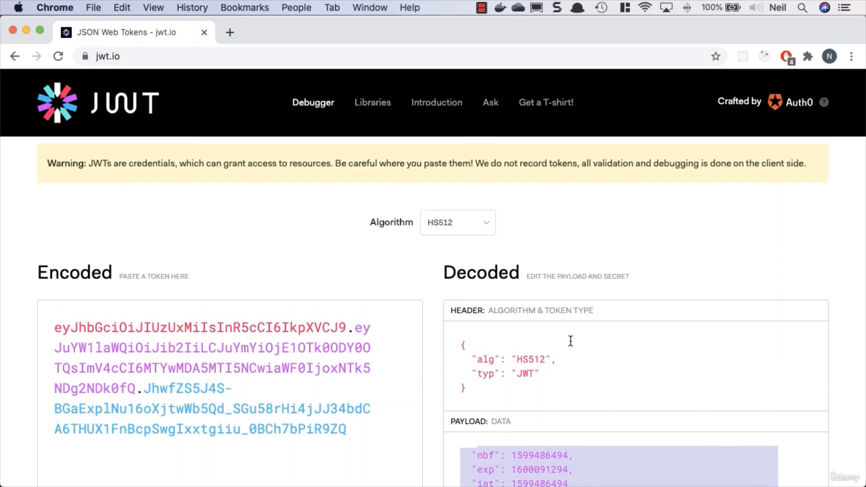